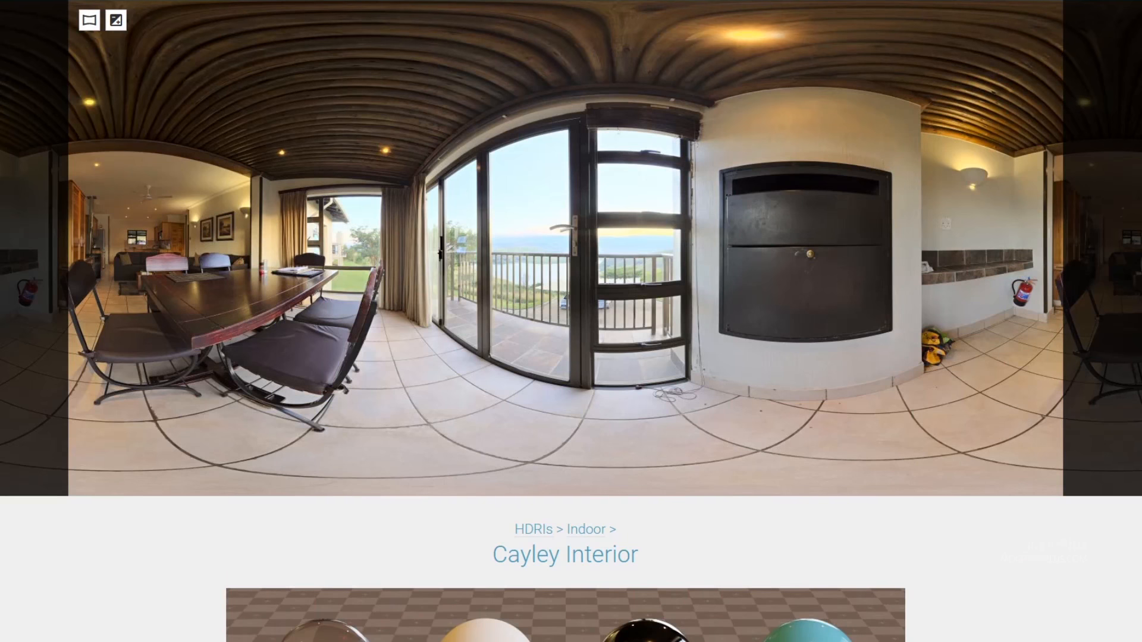
pyautogui.moveTo(161, 410)
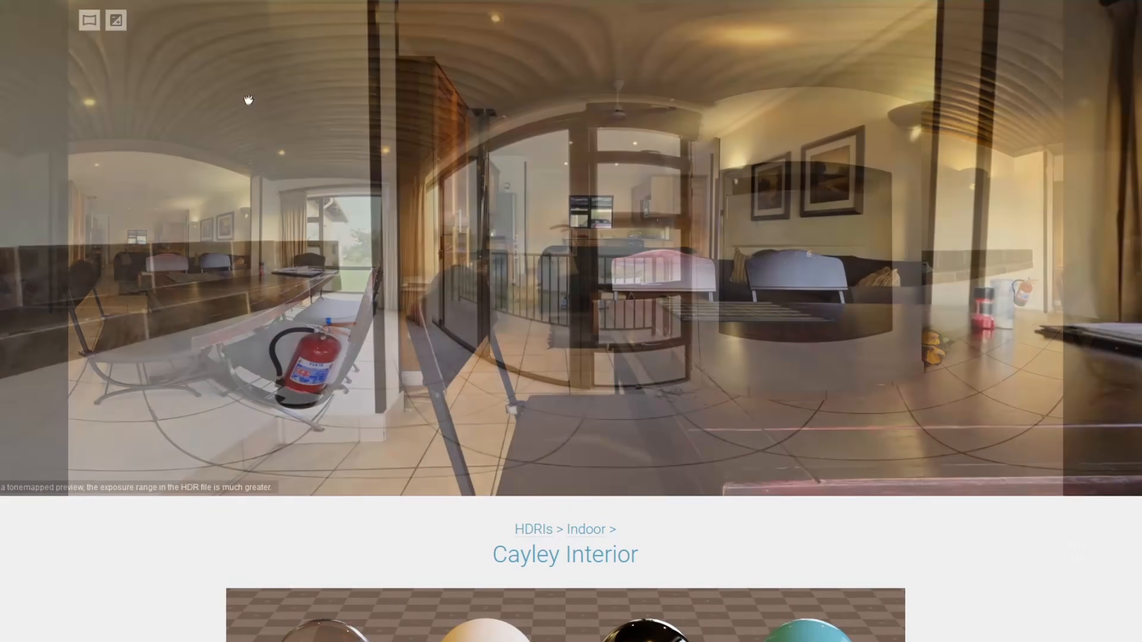
# Step: Drag around the Cayley Interior 360° preview to view the room and ceiling
pyautogui.moveTo(247, 100); pyautogui.dragTo(371, 253)
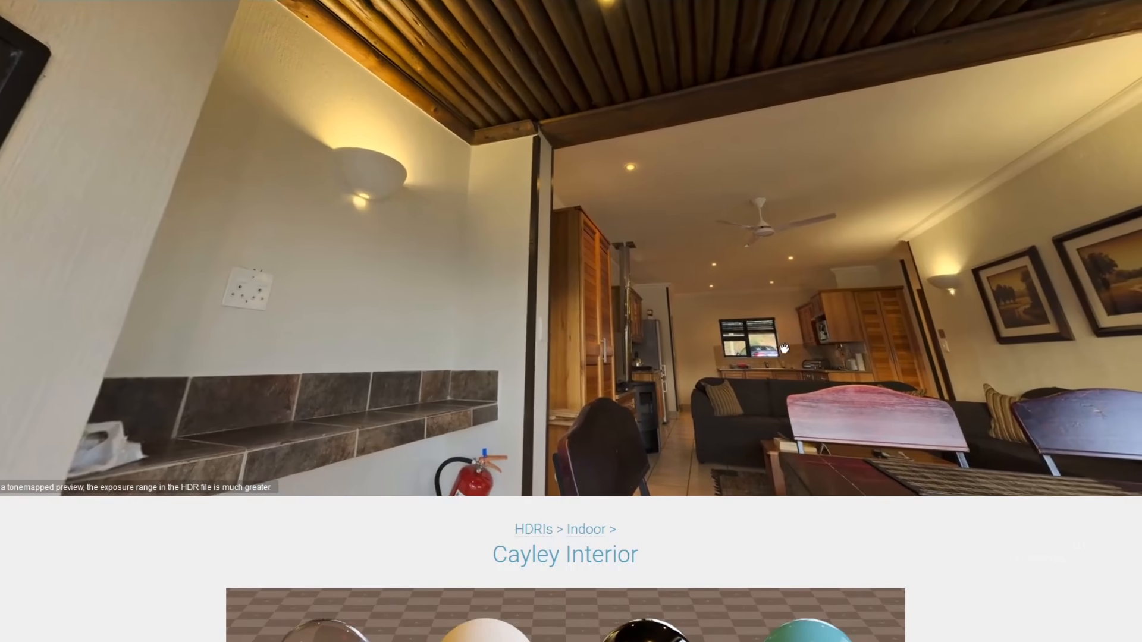
pyautogui.moveTo(782, 348); pyautogui.dragTo(721, 33)
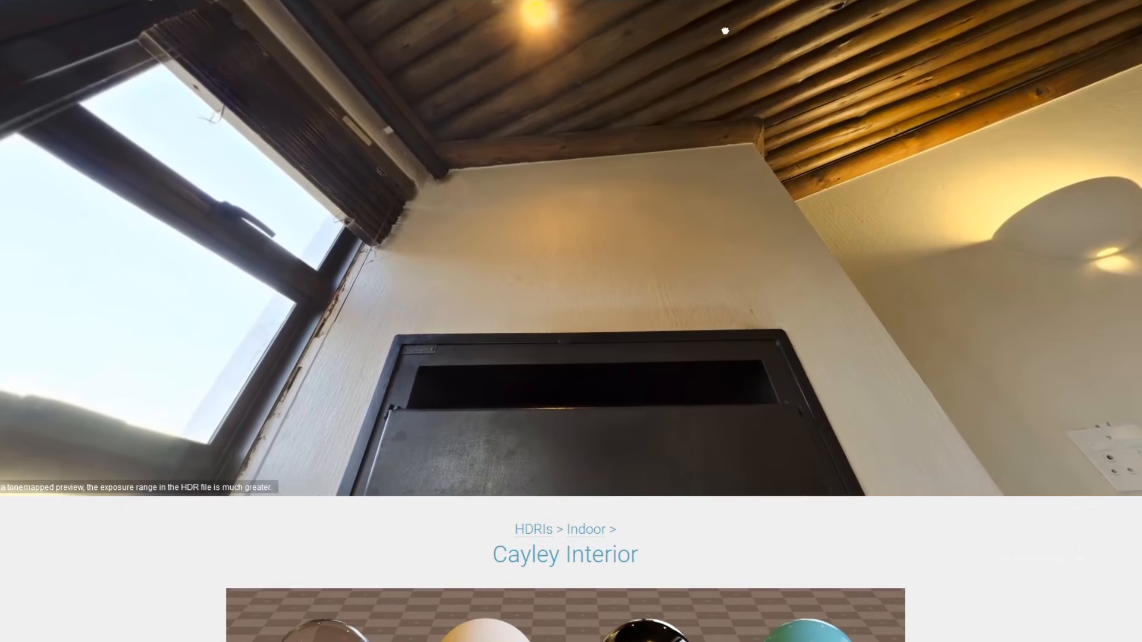
pyautogui.moveTo(724, 30); pyautogui.dragTo(629, 302)
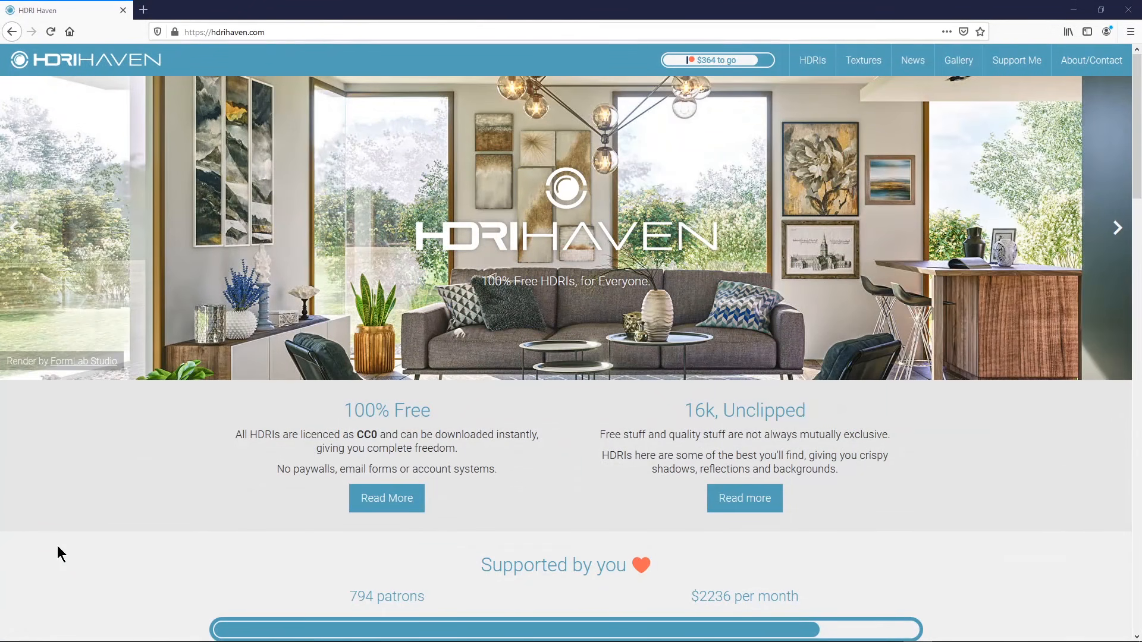
# Step: Go to the HDRIs library page with the Outdoor, Indoor and Studio categories
pyautogui.click(1118, 227)
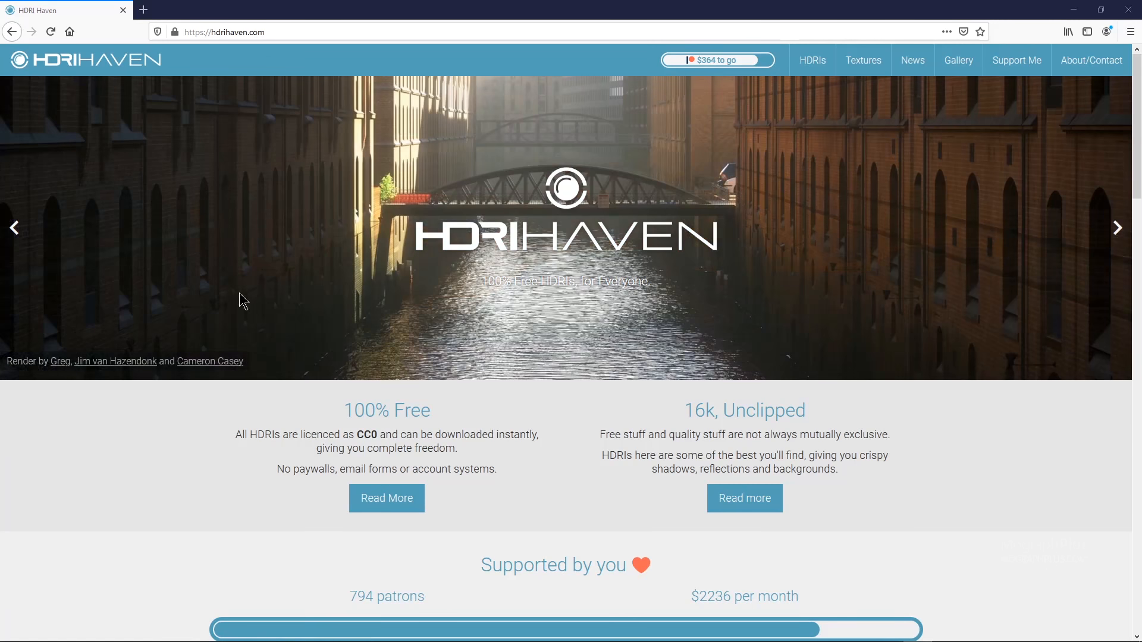
pyautogui.click(812, 60)
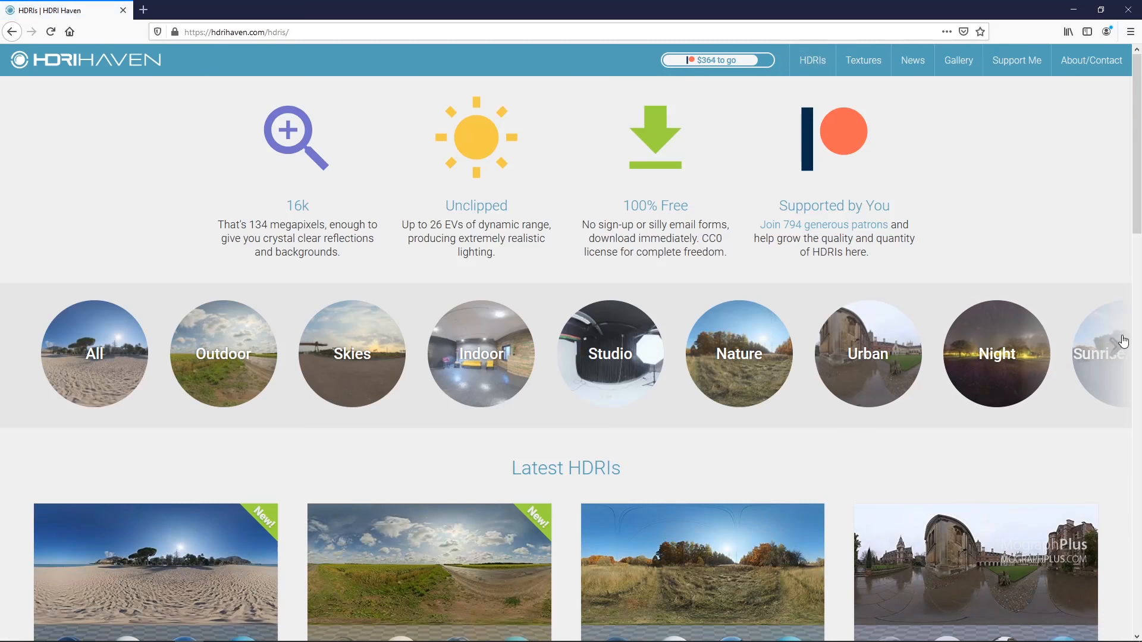
# Step: Reveal more categories, highlight the 16k resolution claim, and scroll the All HDRIs page
pyautogui.click(1124, 346)
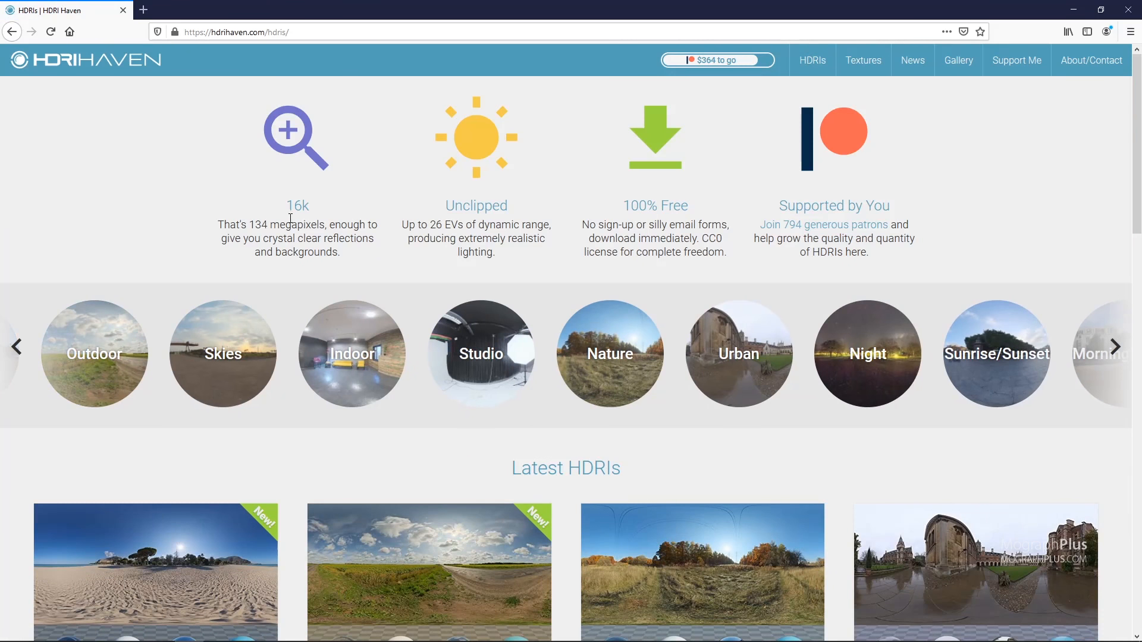
pyautogui.doubleClick(296, 205)
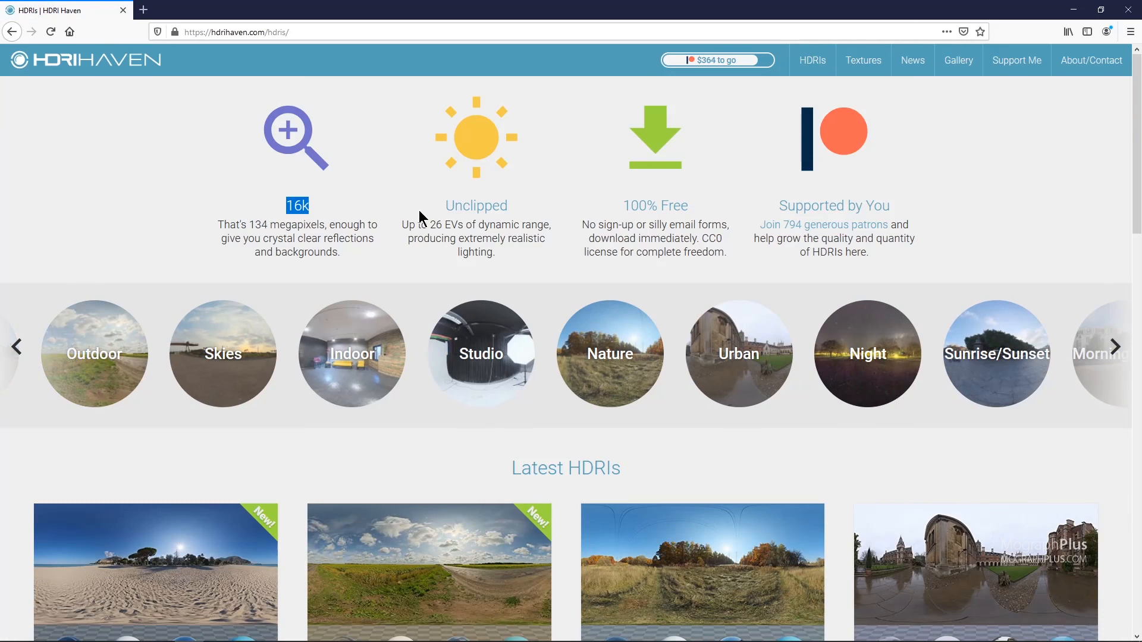
pyautogui.doubleClick(476, 205)
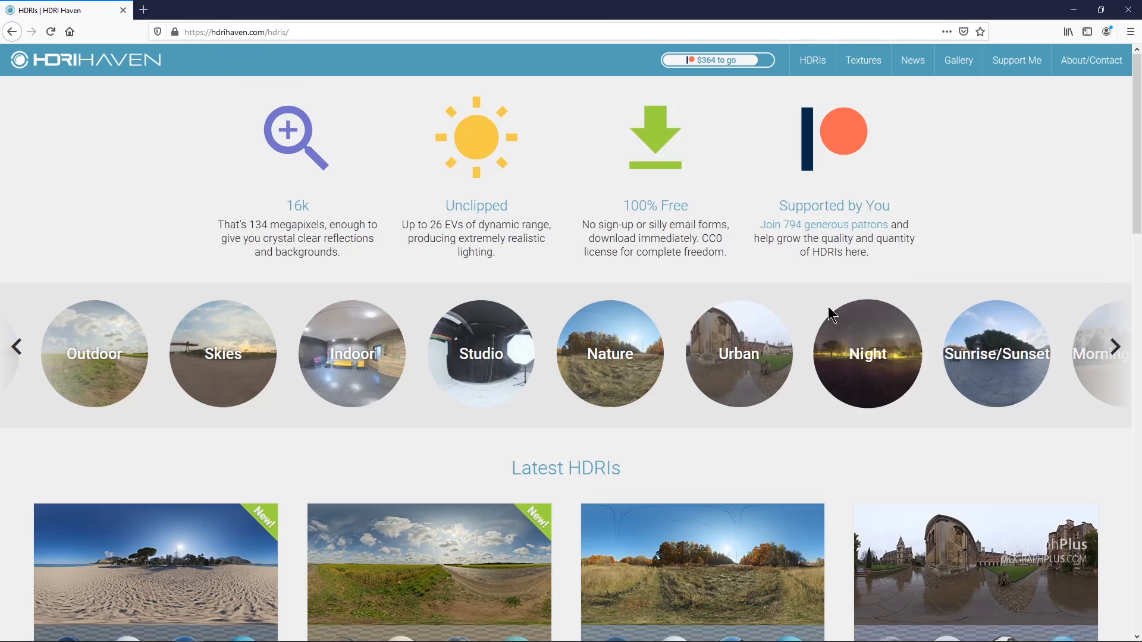
pyautogui.scroll(-3)
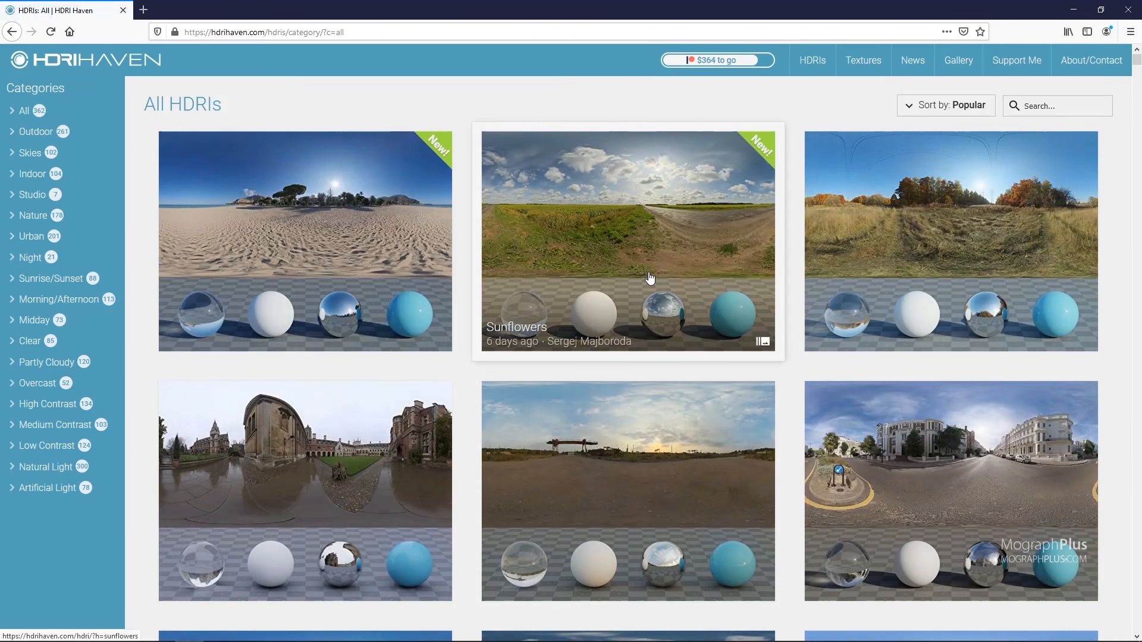
# Step: Scroll the All HDRIs grid until Driving School and Freight Station appear
pyautogui.scroll(-3)
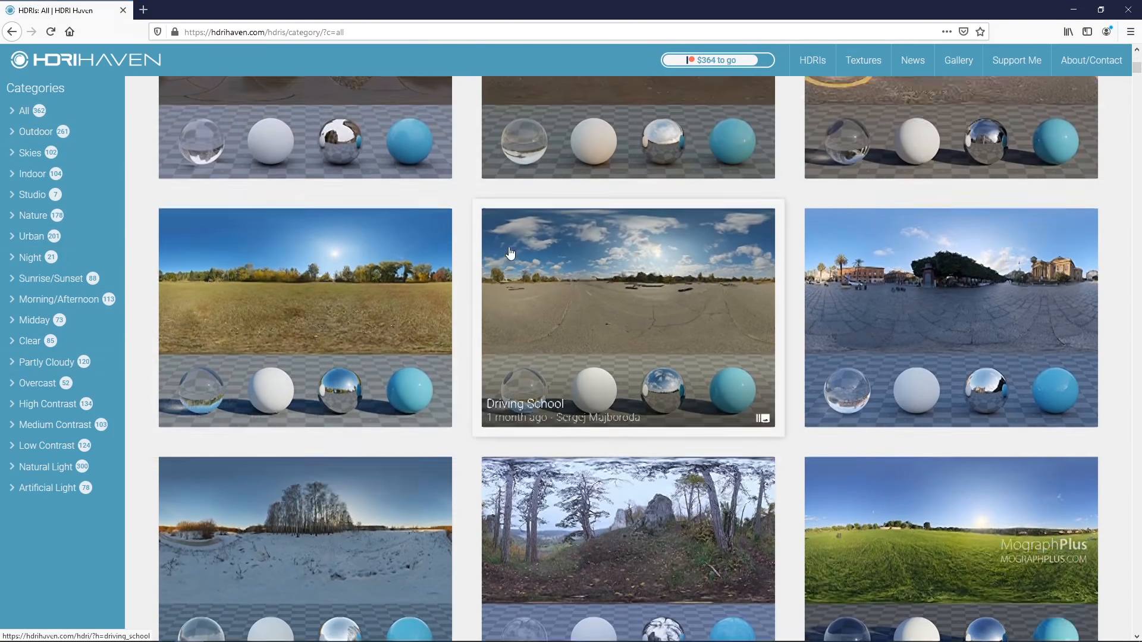
pyautogui.scroll(-3)
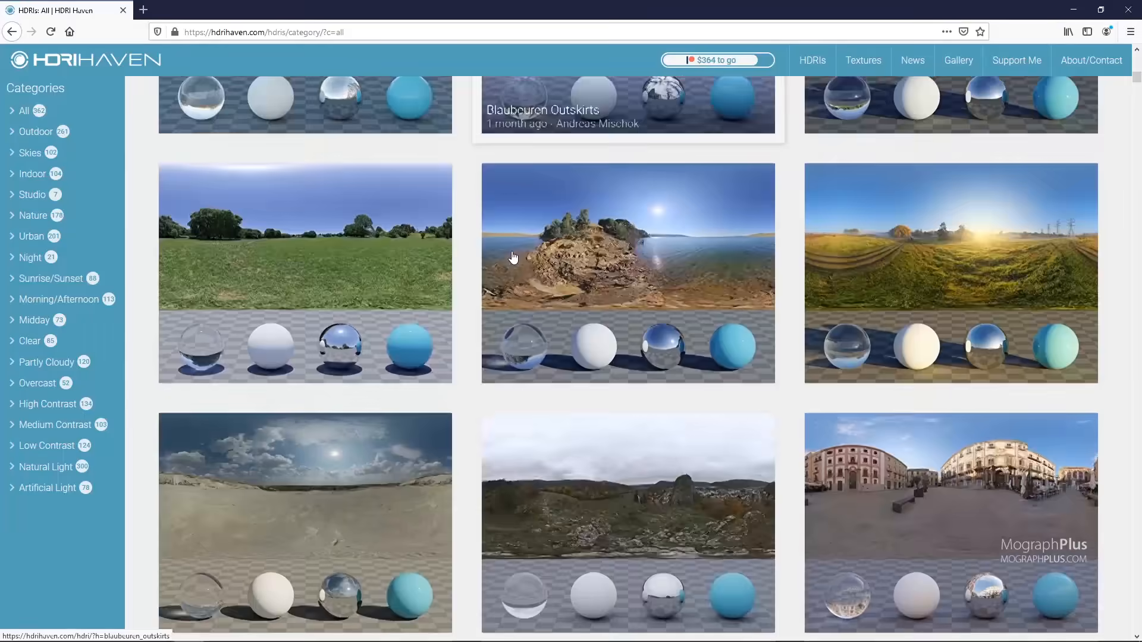
pyautogui.scroll(-3)
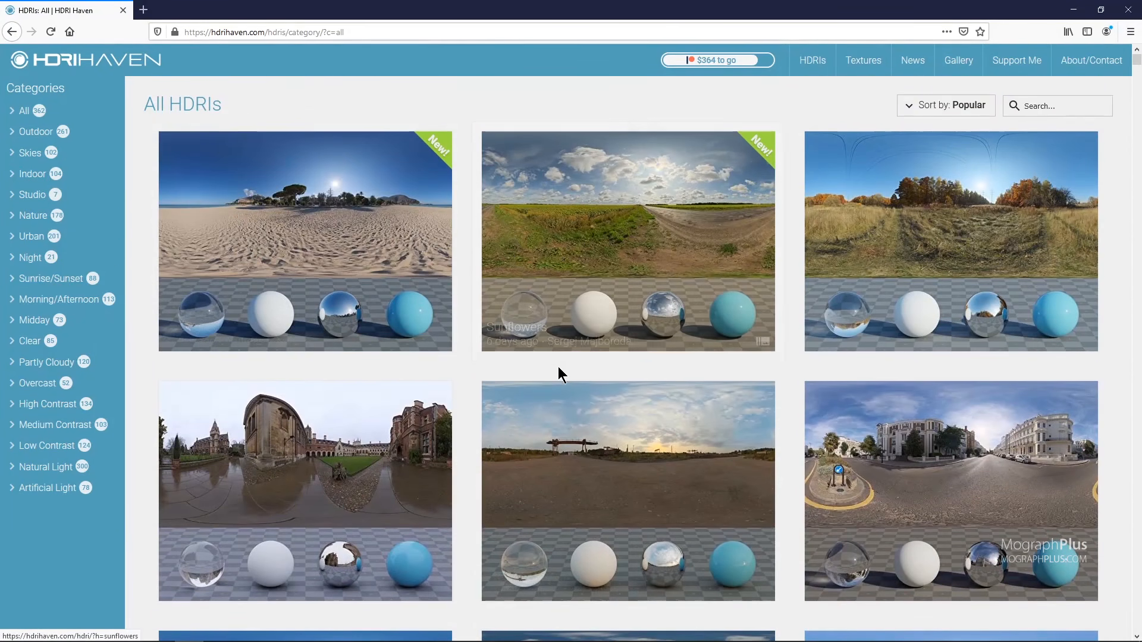
pyautogui.scroll(-3)
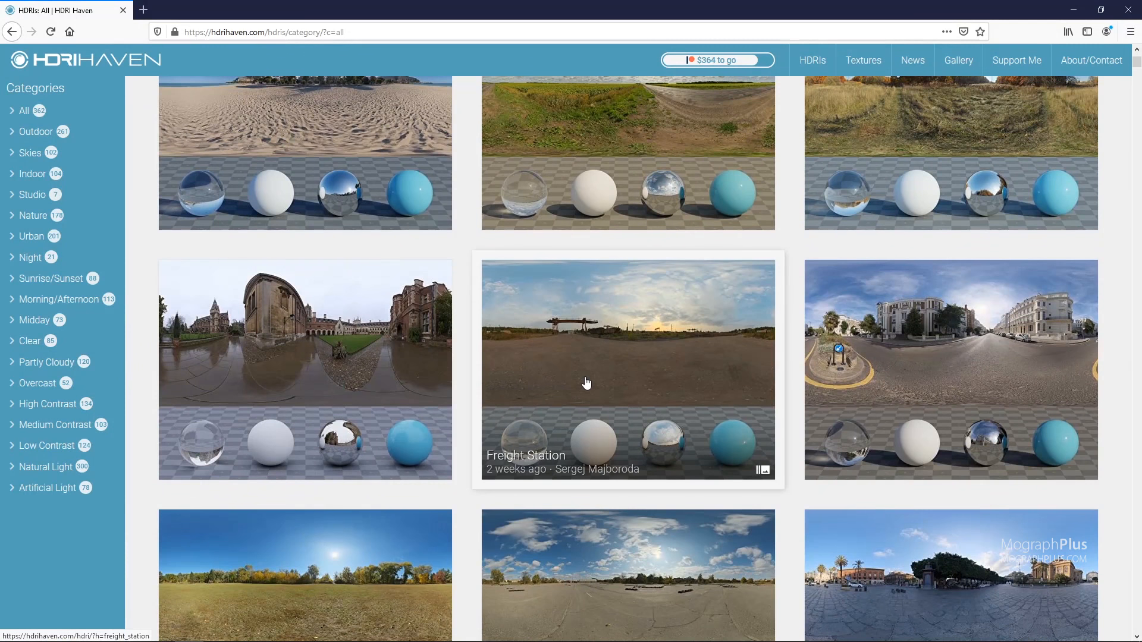
pyautogui.moveTo(765, 474)
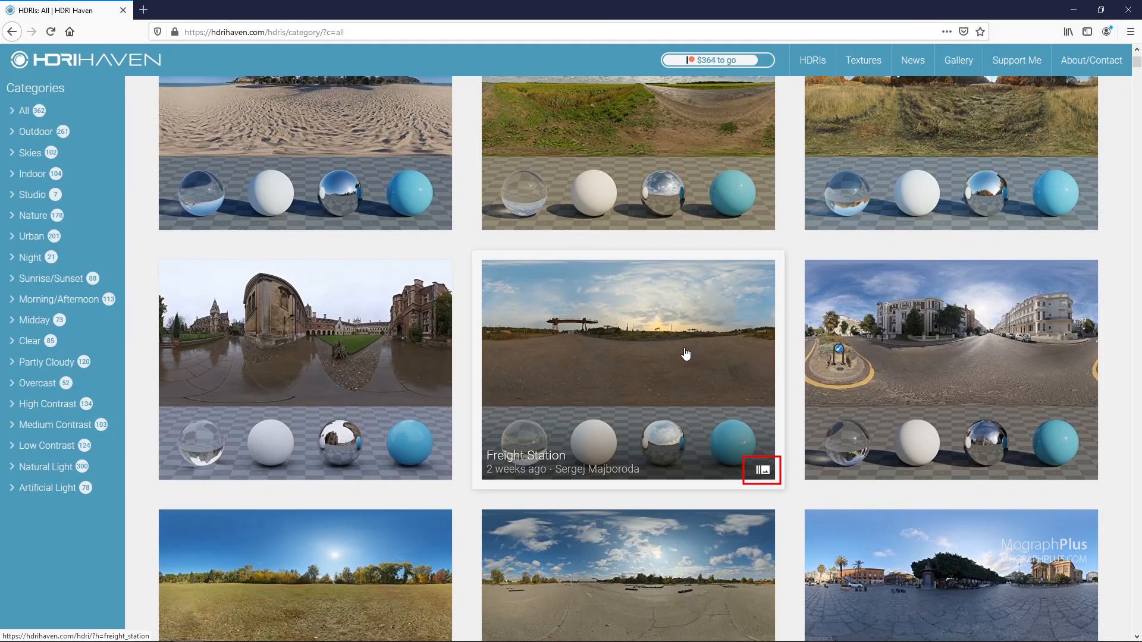
pyautogui.moveTo(645, 351)
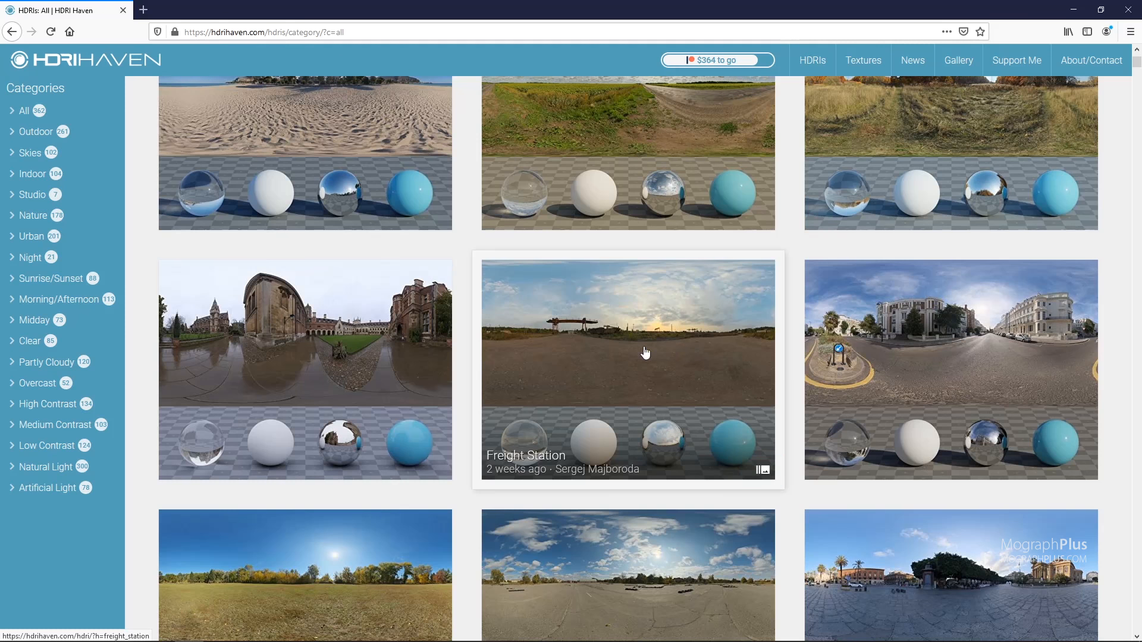
pyautogui.moveTo(612, 359)
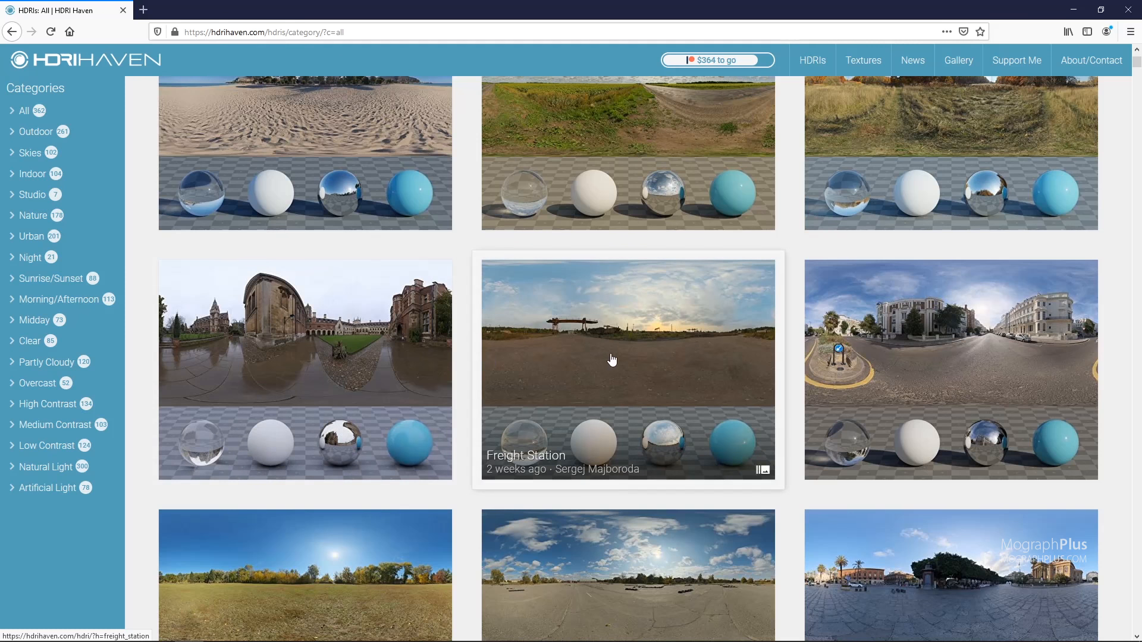
# Step: Open Freight Station, look around its panorama, and scroll to its 1k–16k downloads
pyautogui.click(626, 357)
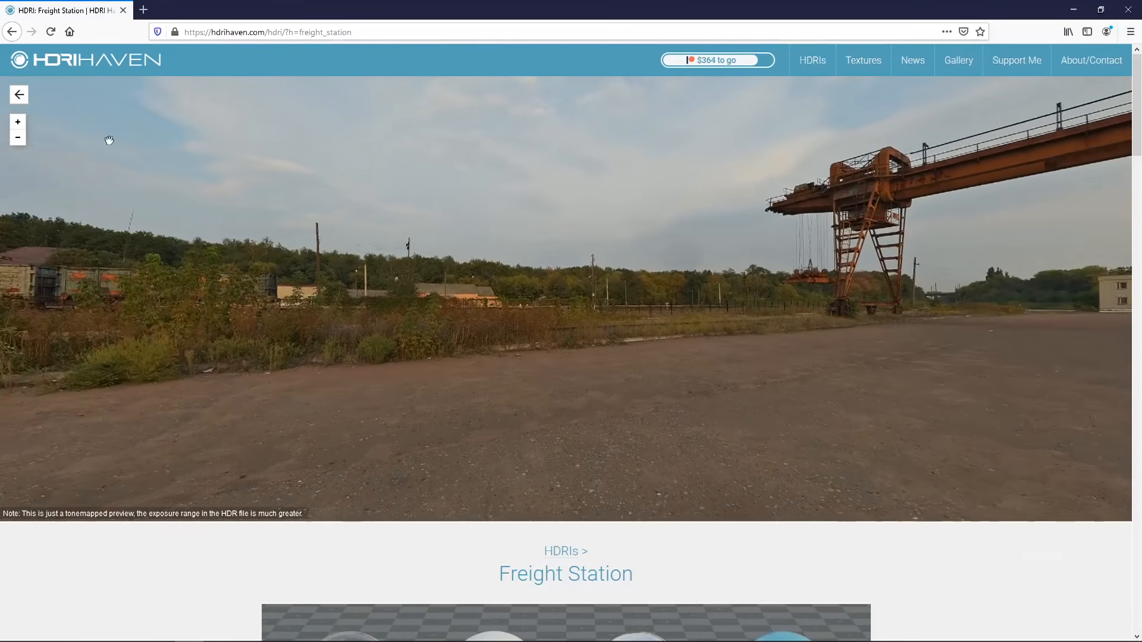
pyautogui.moveTo(110, 291); pyautogui.dragTo(42, 145)
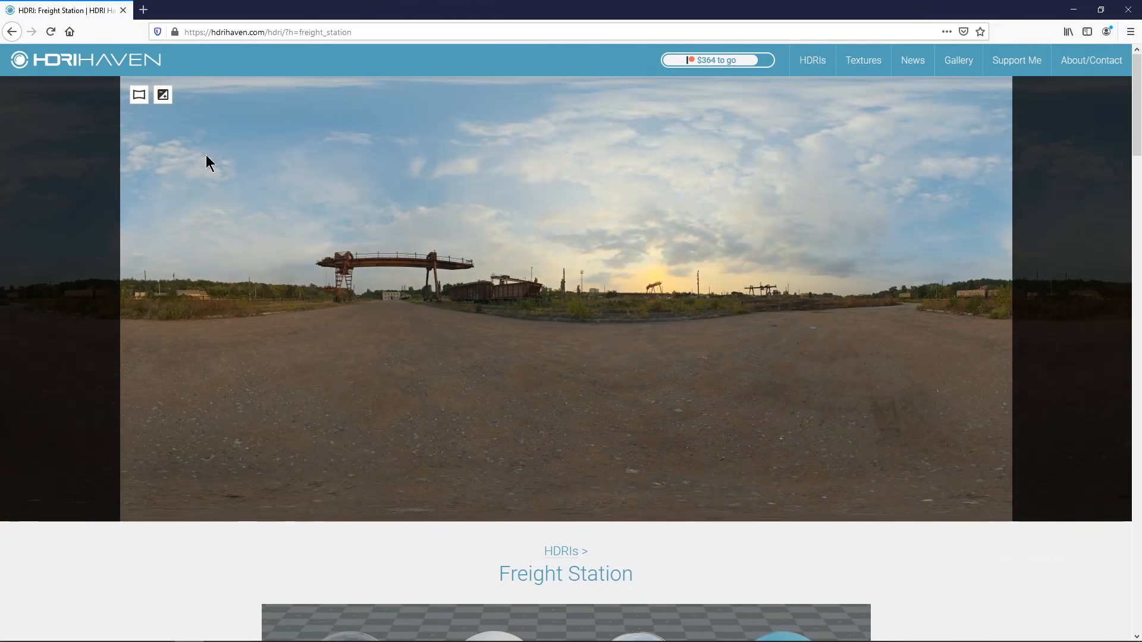
pyautogui.scroll(-3)
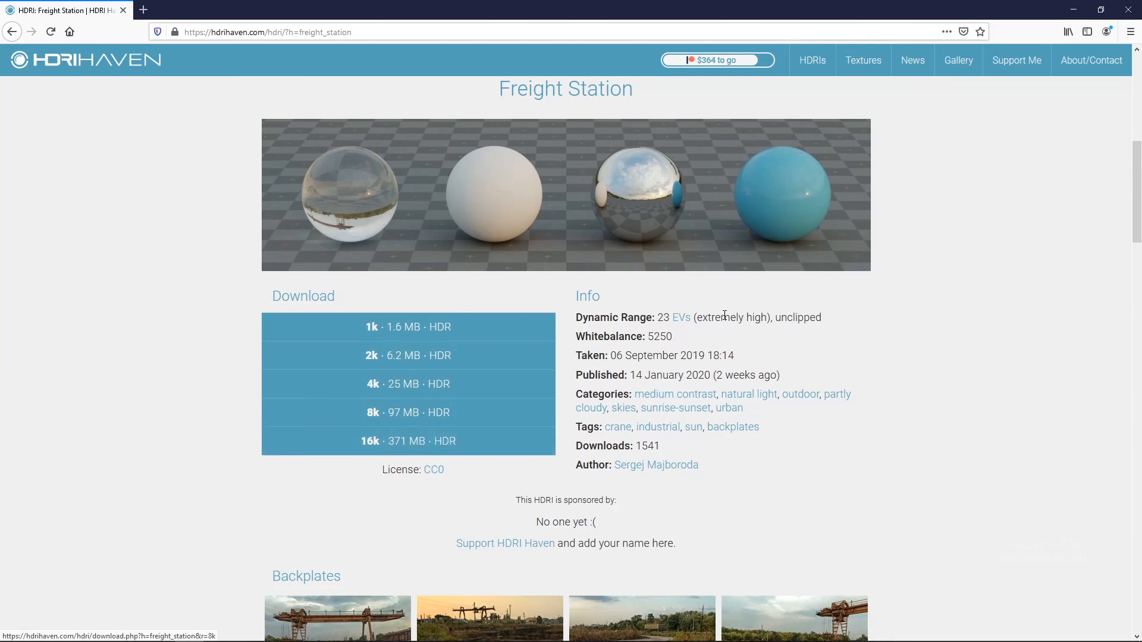
# Step: View the Freight Station backplates and preview exposure control, then reach MographPlus
pyautogui.scroll(-3)
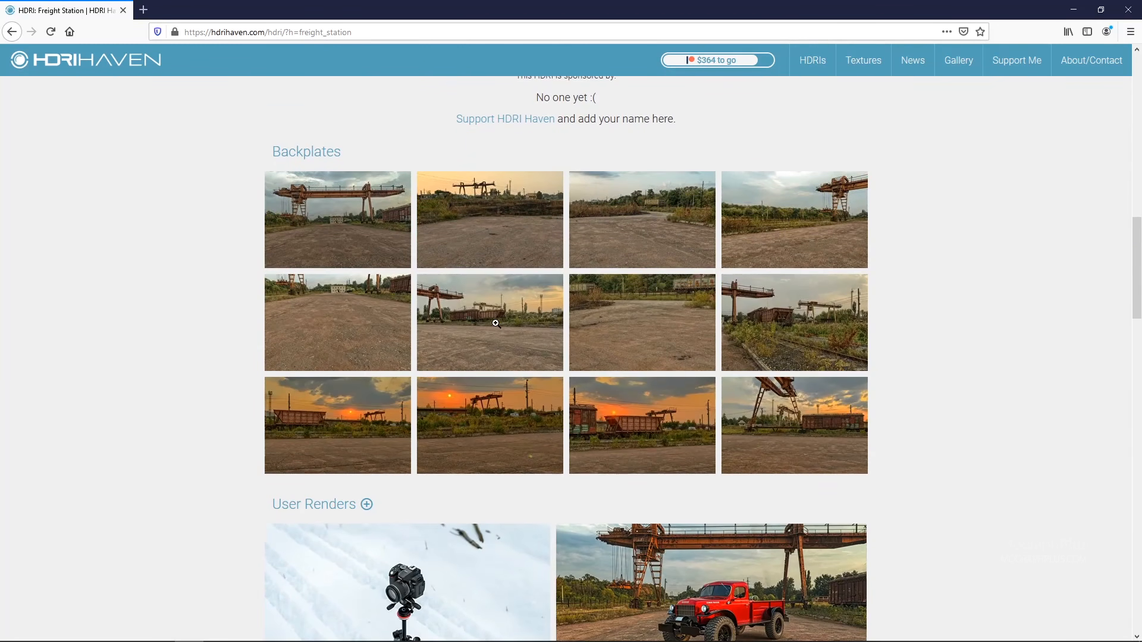
pyautogui.click(489, 322)
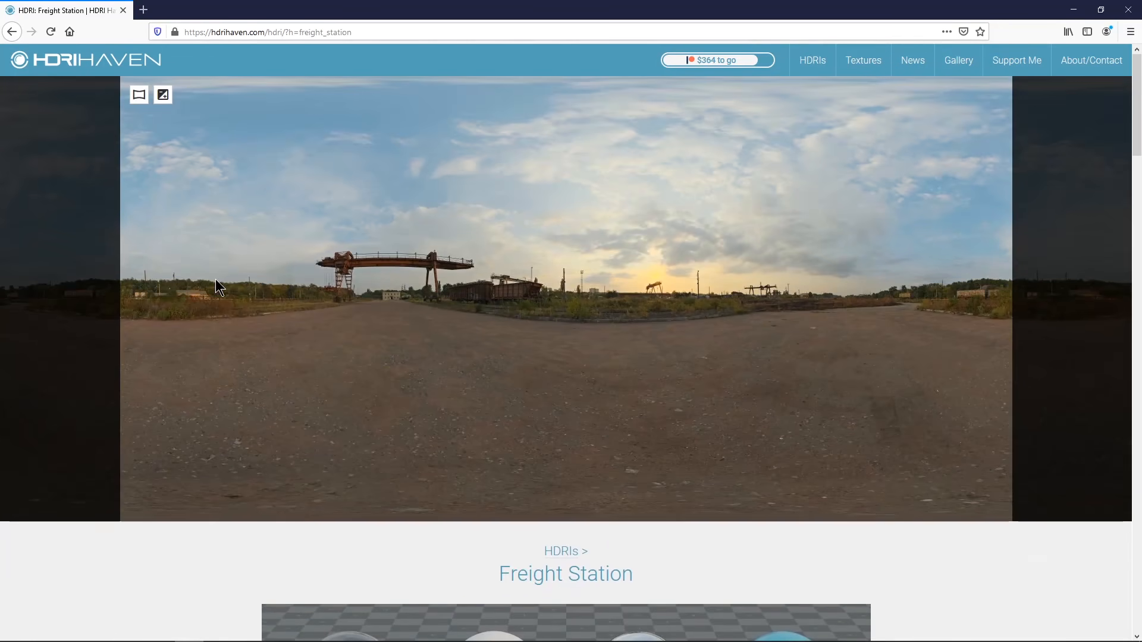
pyautogui.click(162, 95)
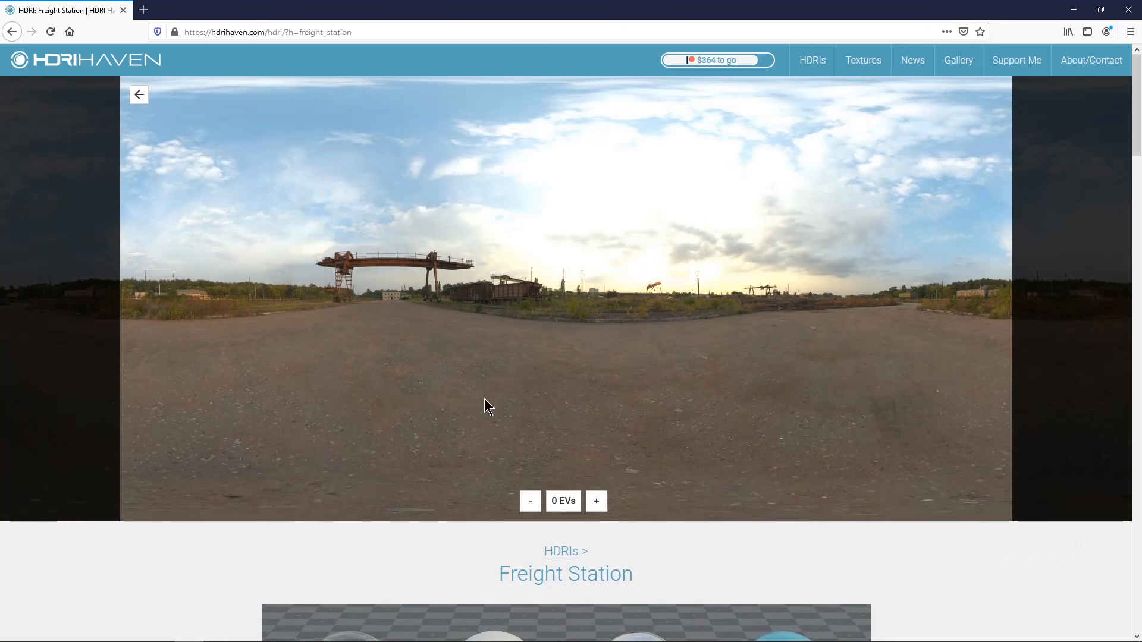
pyautogui.click(596, 501)
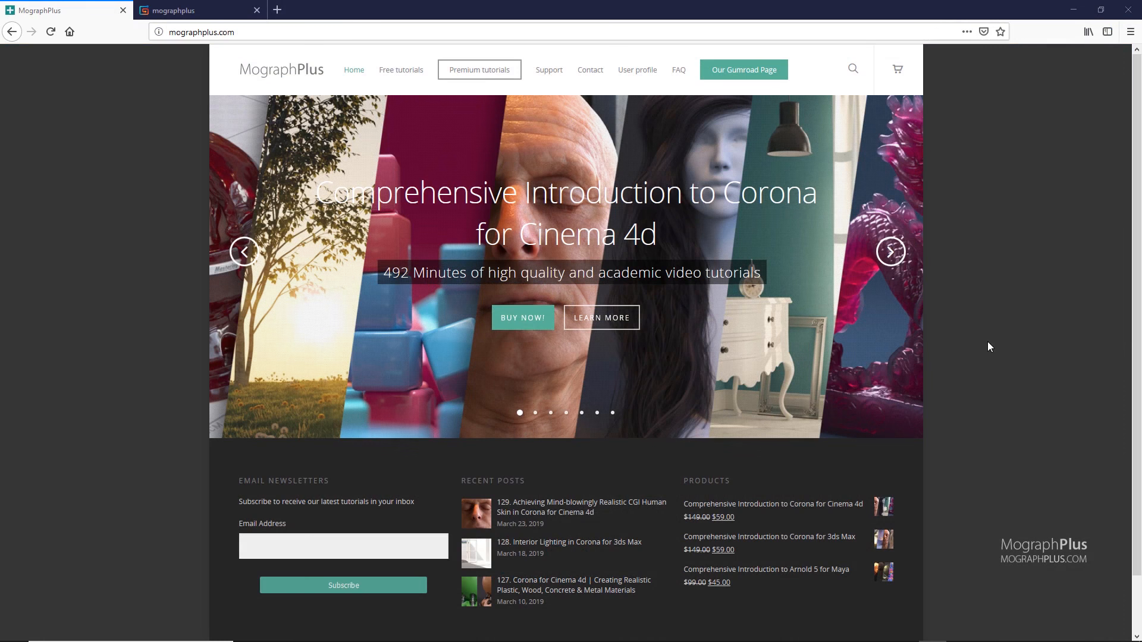
# Step: Advance the featured-course slider three times, then browse the Gumroad course listings
pyautogui.click(888, 251)
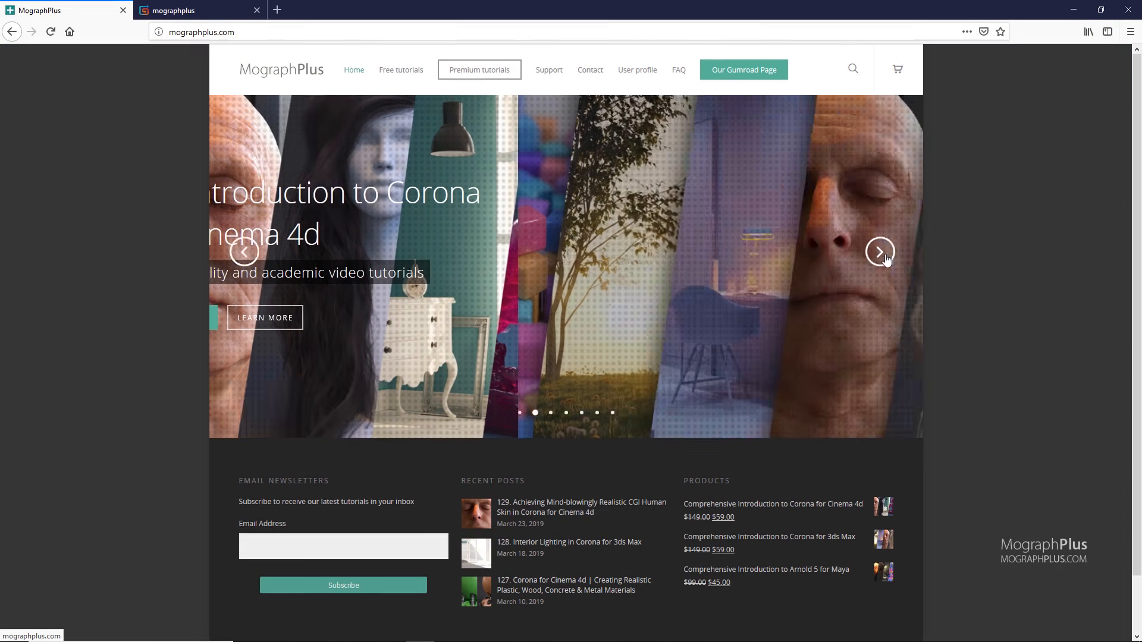
pyautogui.click(879, 251)
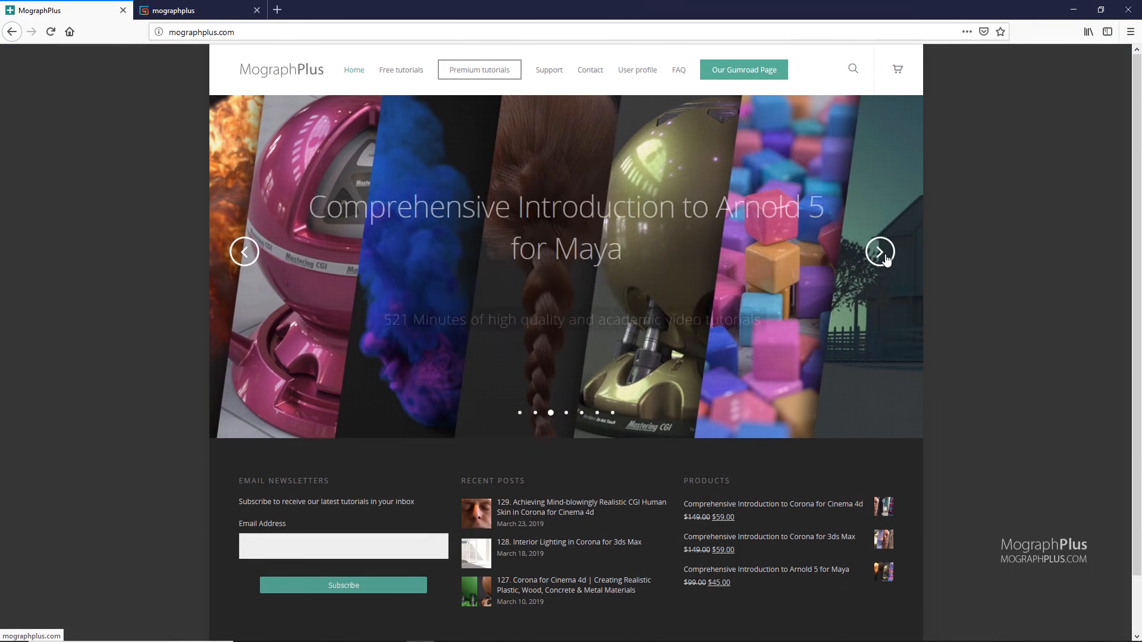
pyautogui.click(879, 251)
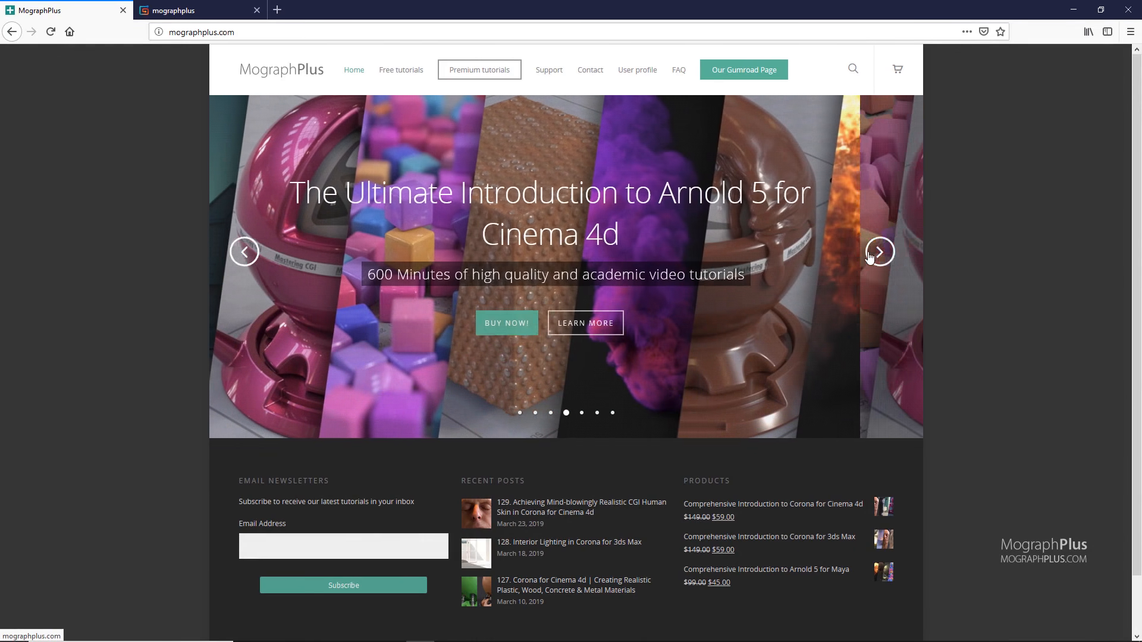
pyautogui.click(743, 69)
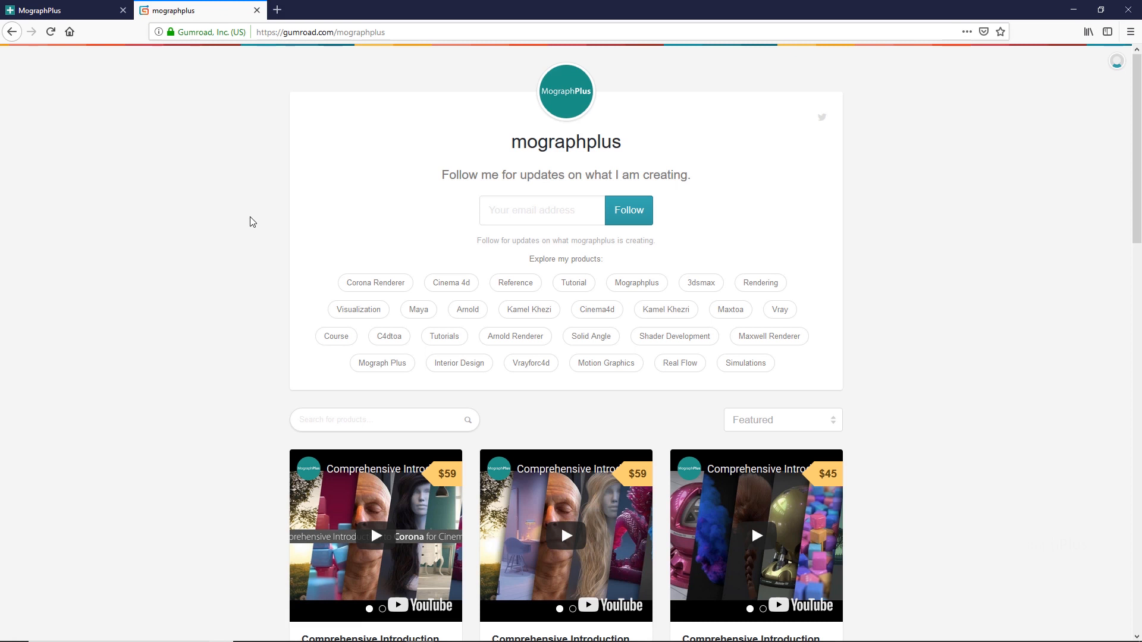
pyautogui.scroll(-3)
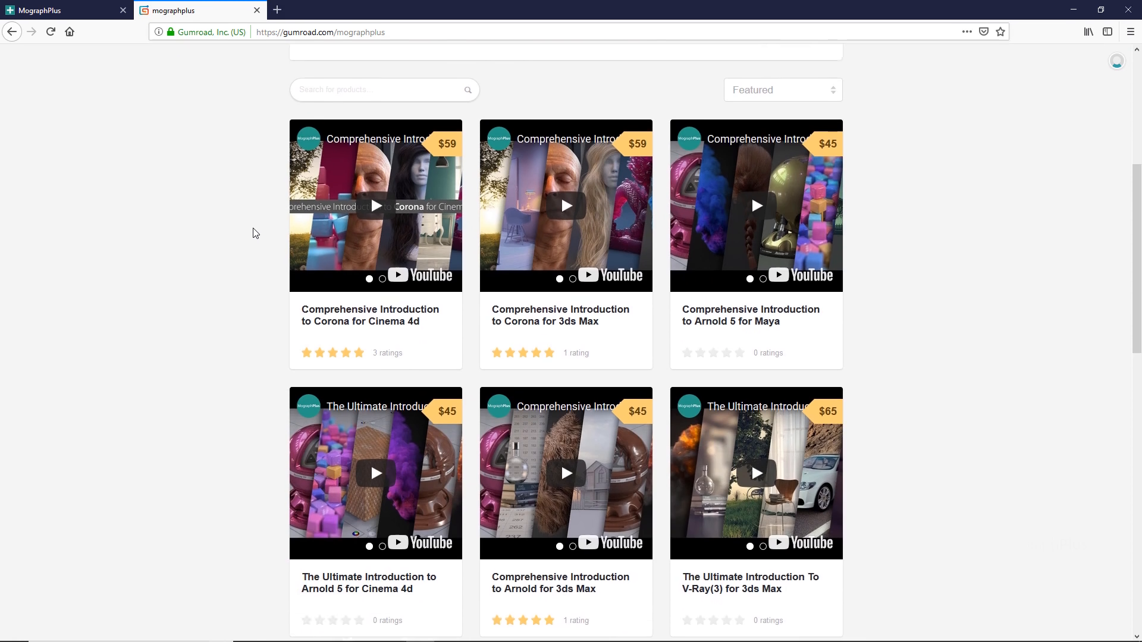